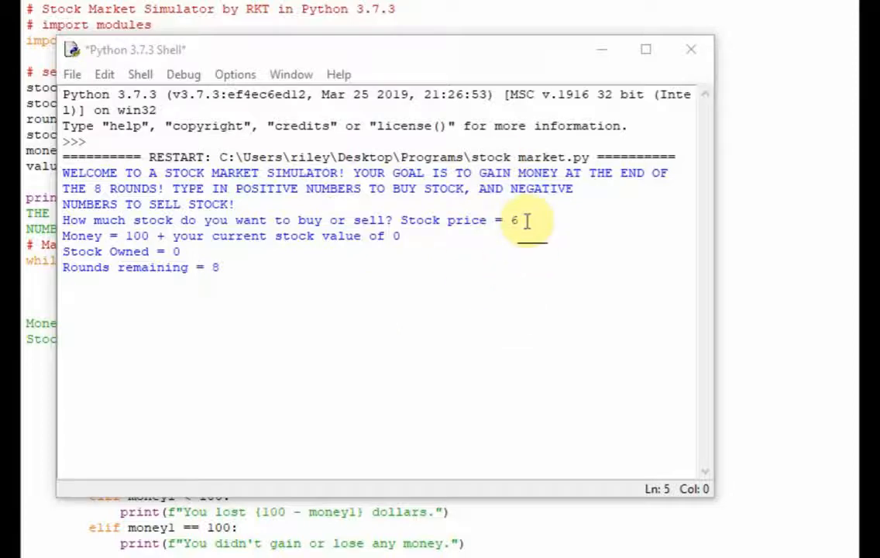
mouse_move(412, 304)
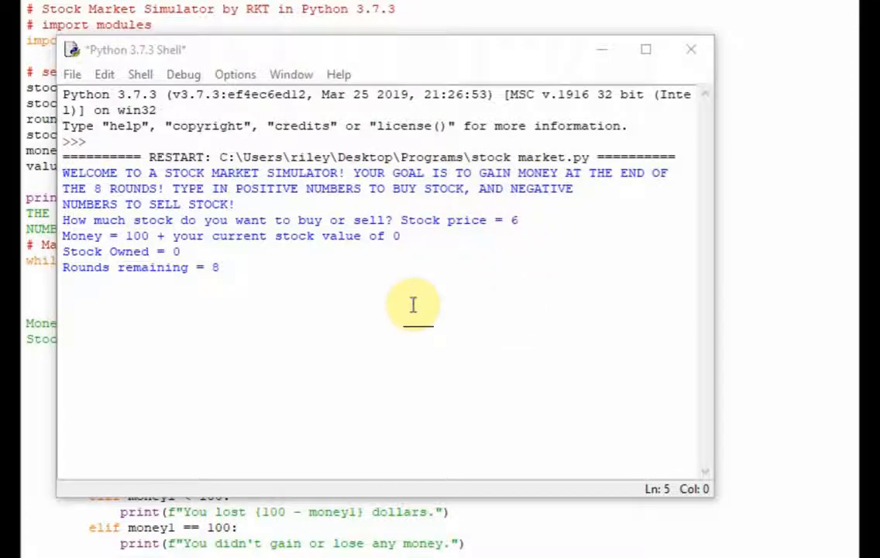
mouse_move(71, 302)
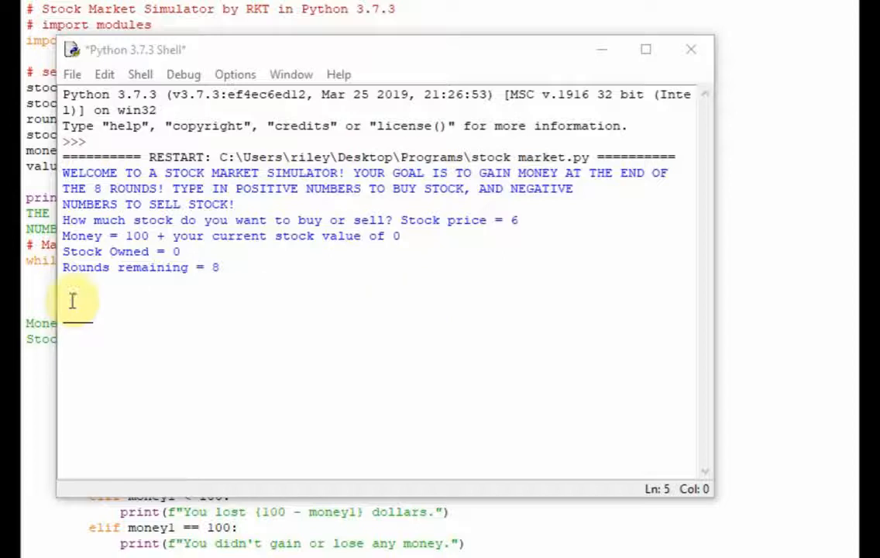
Enter 10 at the buy/sell prompt to buy 10 shares at price 6.
text(1)
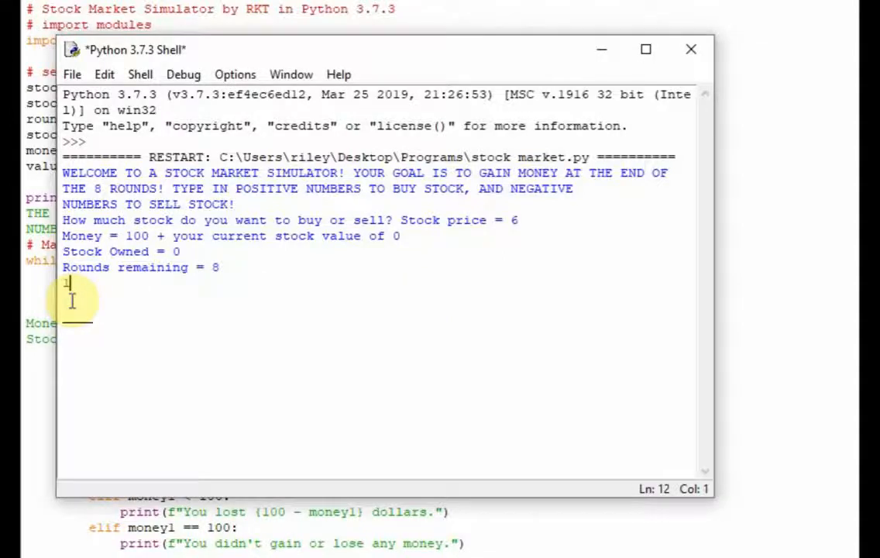
text(10)
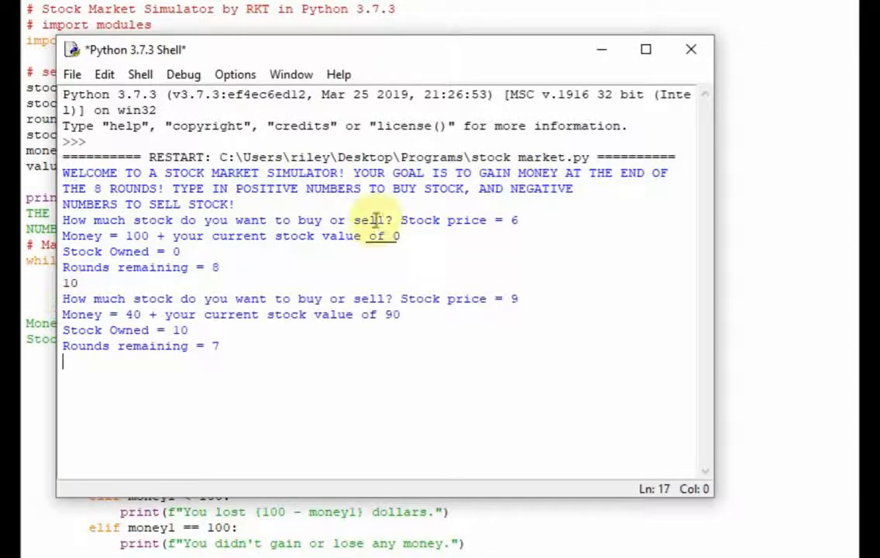
mouse_move(364, 275)
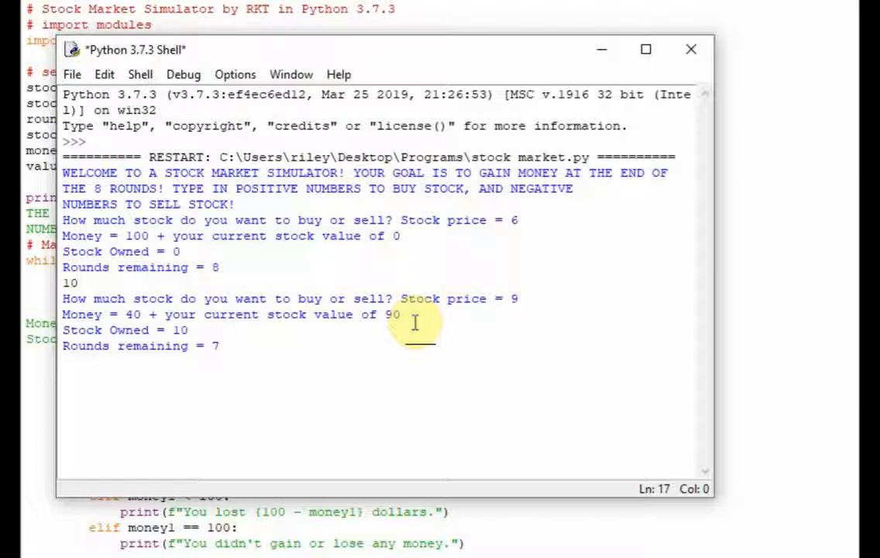
key(enter)
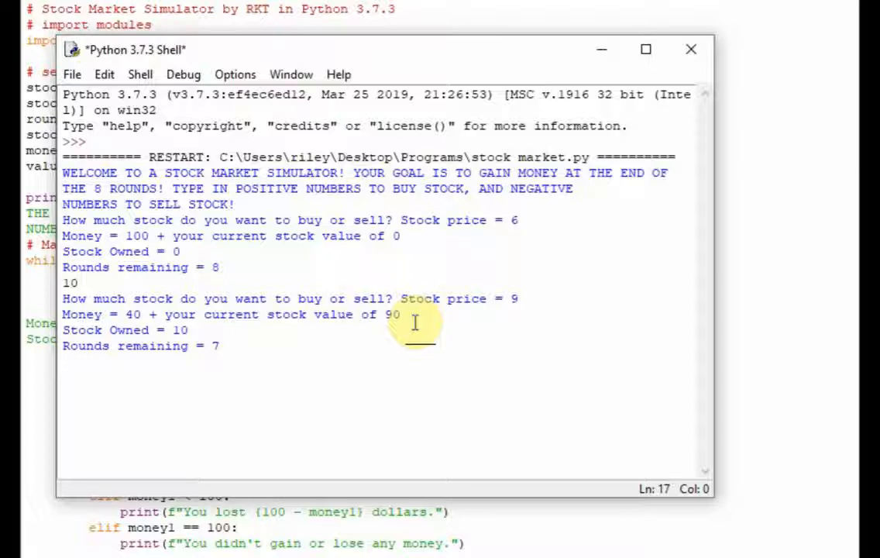
key(enter)
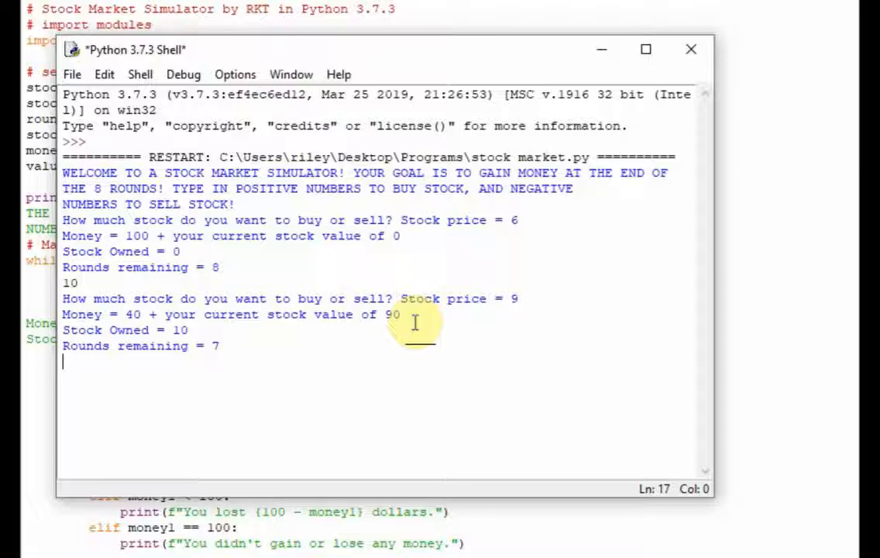
mouse_move(242, 395)
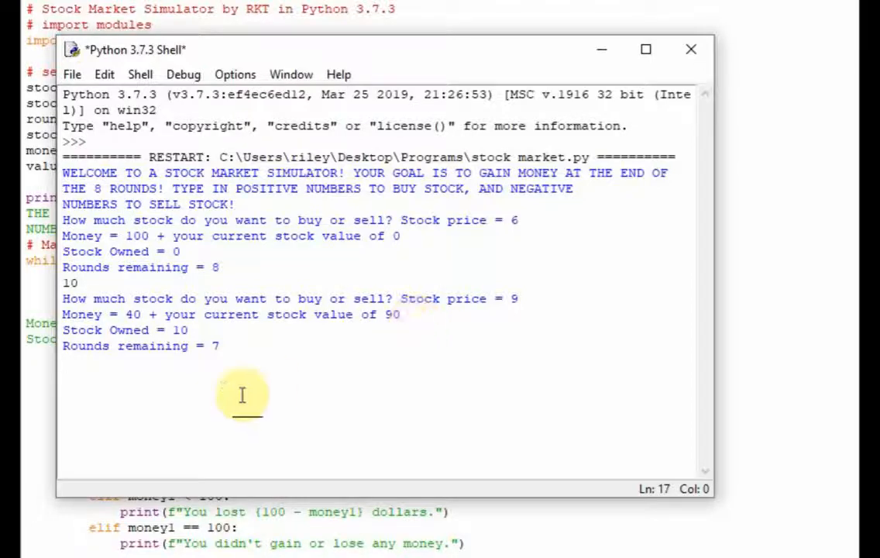
Answer the remaining prompts with 3, -13, 0, 60, -60 and 0 to finish with 2258 money.
text(3)
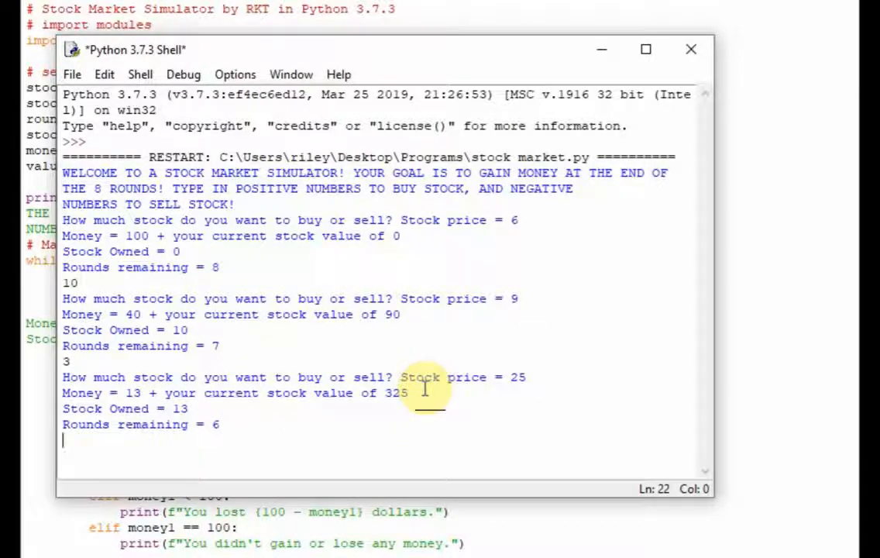
text(-)
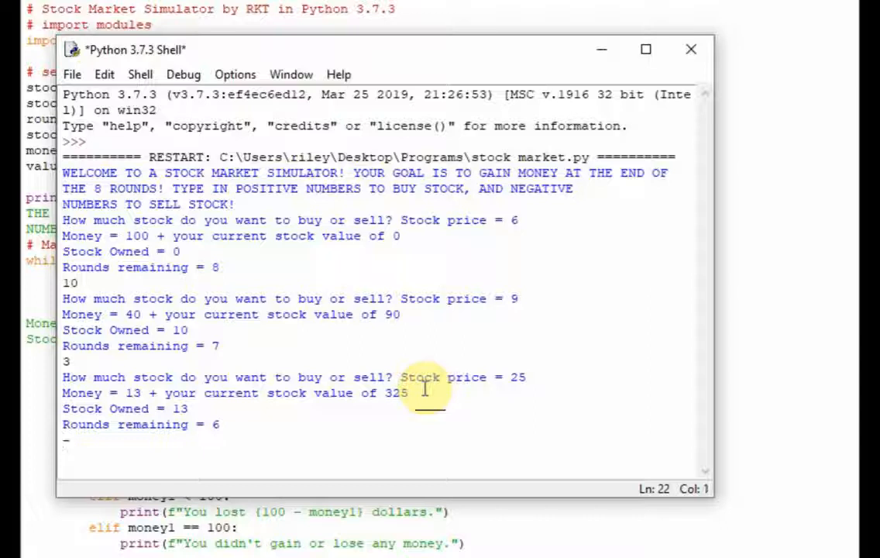
text(-13)
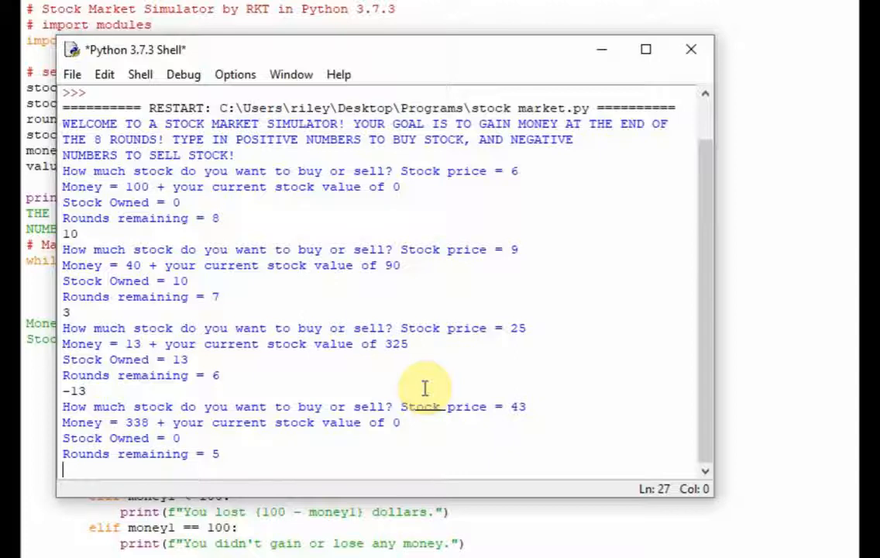
text(0)
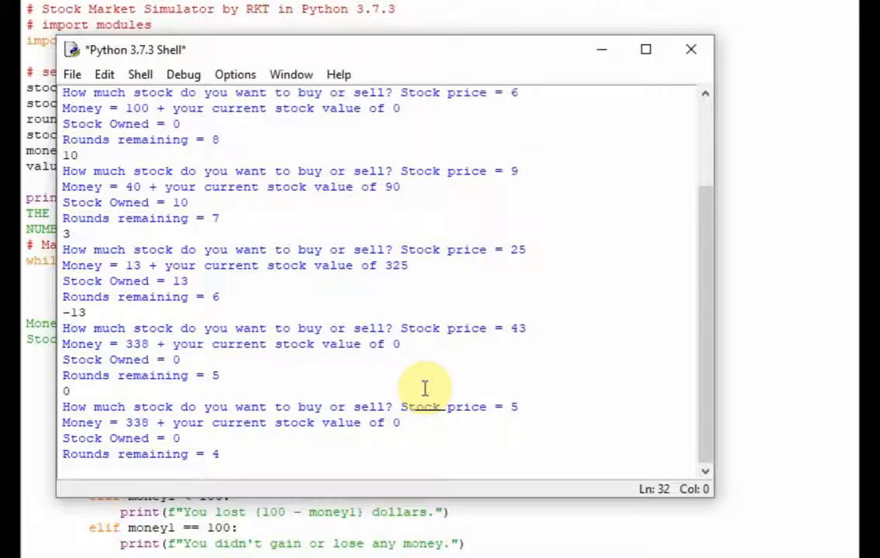
text(60)
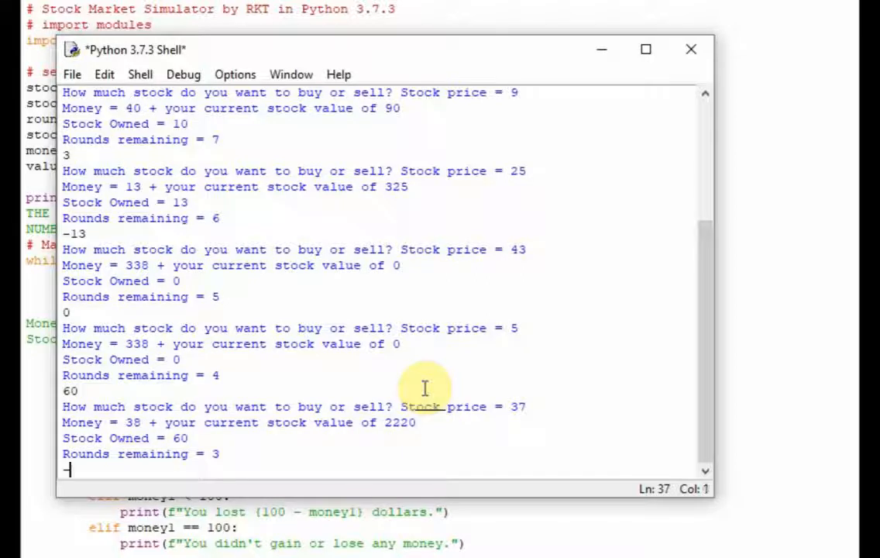
text(-60)
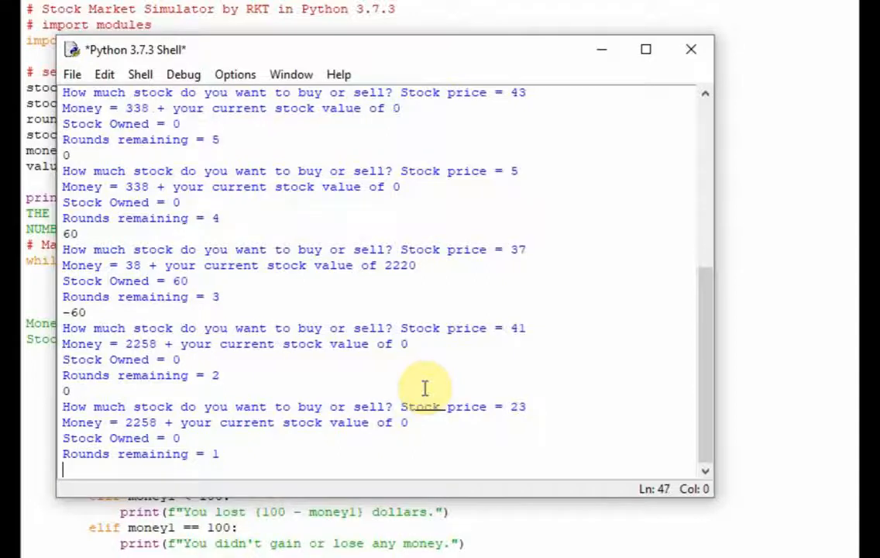
text(0)
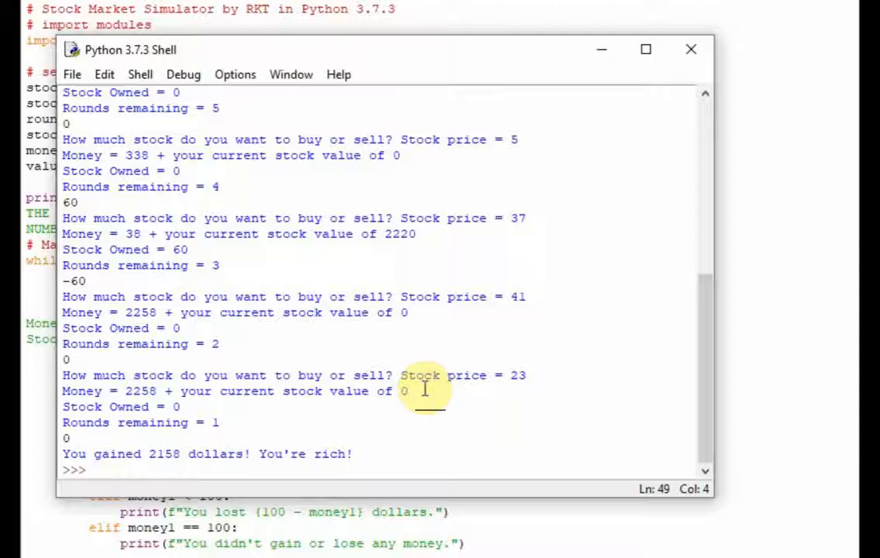
mouse_move(309, 234)
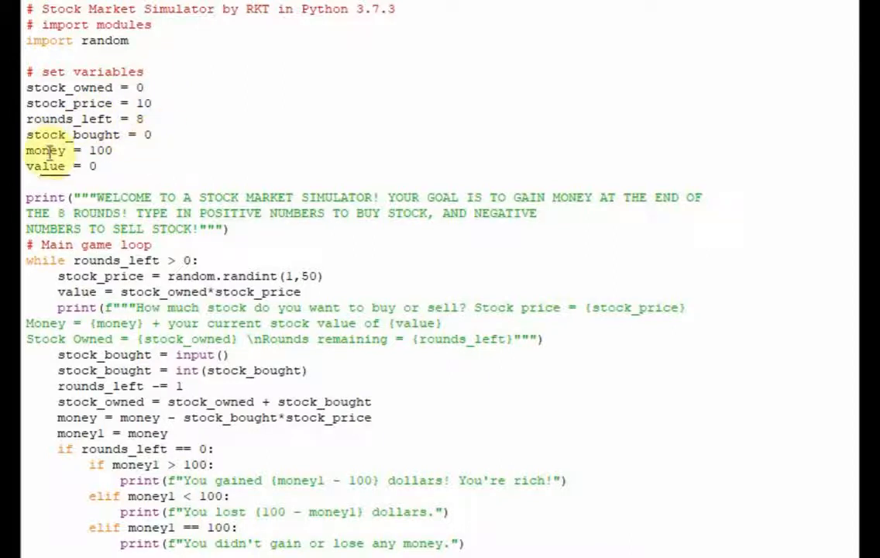
mouse_move(147, 167)
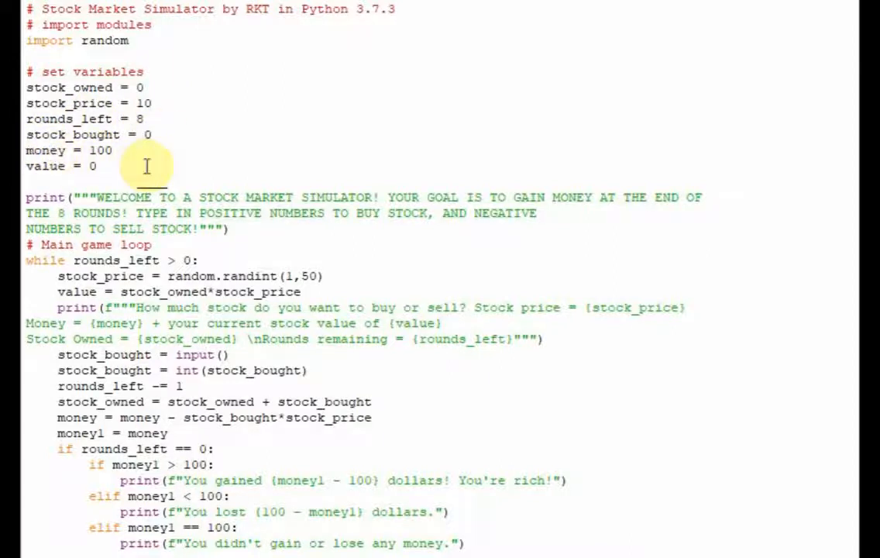
mouse_move(146, 161)
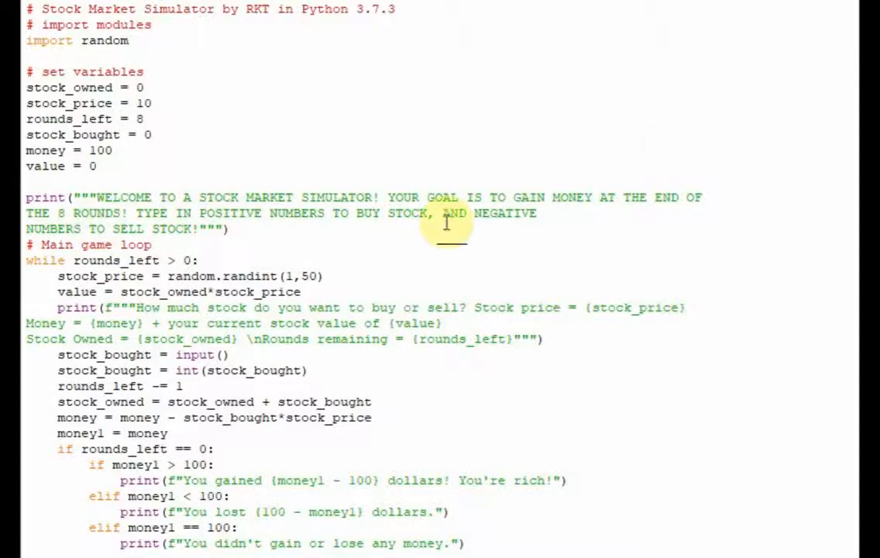
mouse_move(519, 220)
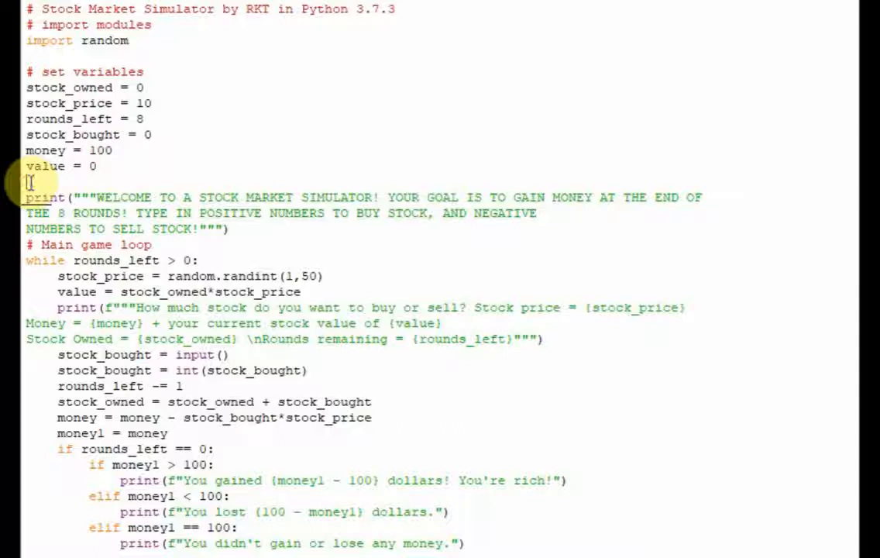
Dismiss the shell and reveal the stock market.py source in the editor.
text(n)
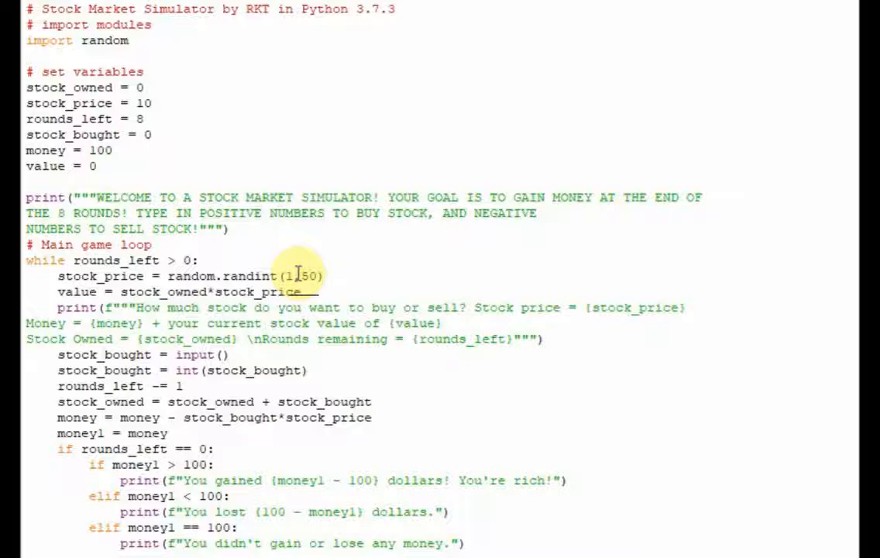
mouse_move(519, 264)
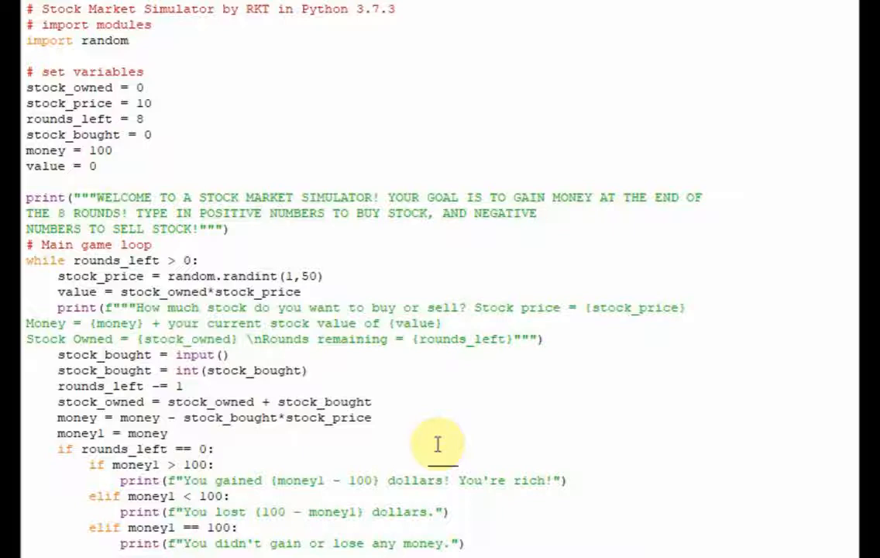
mouse_move(70, 454)
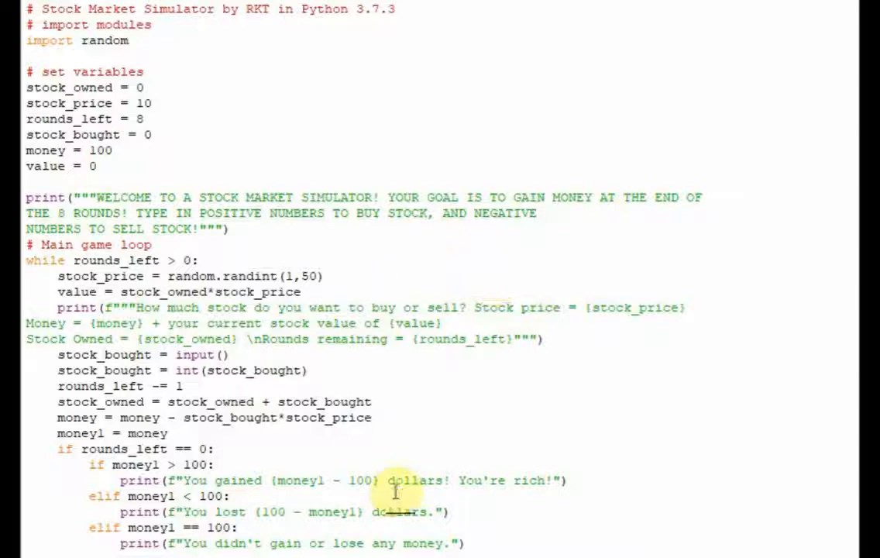
mouse_move(499, 505)
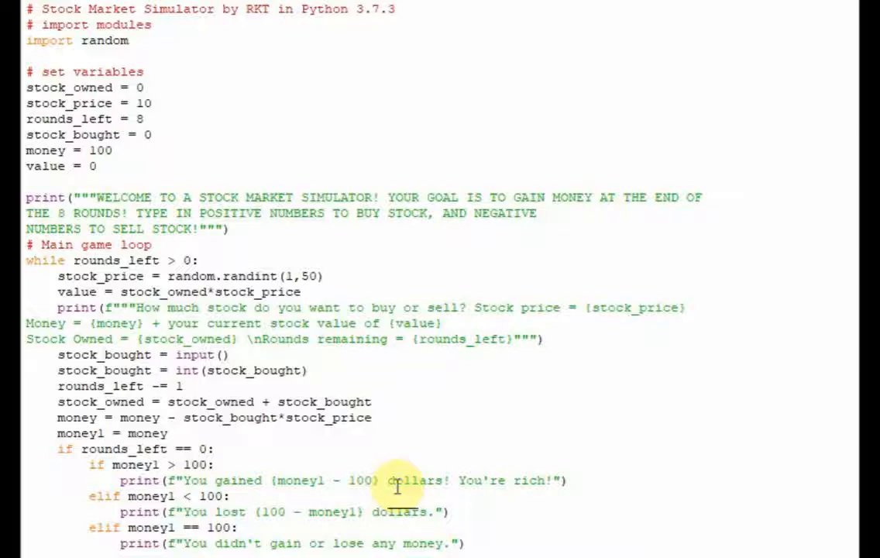
mouse_move(643, 465)
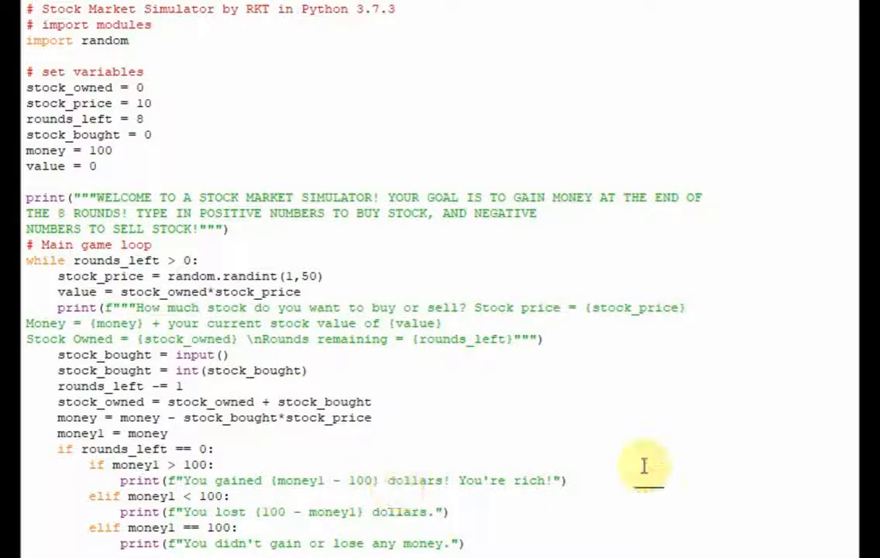